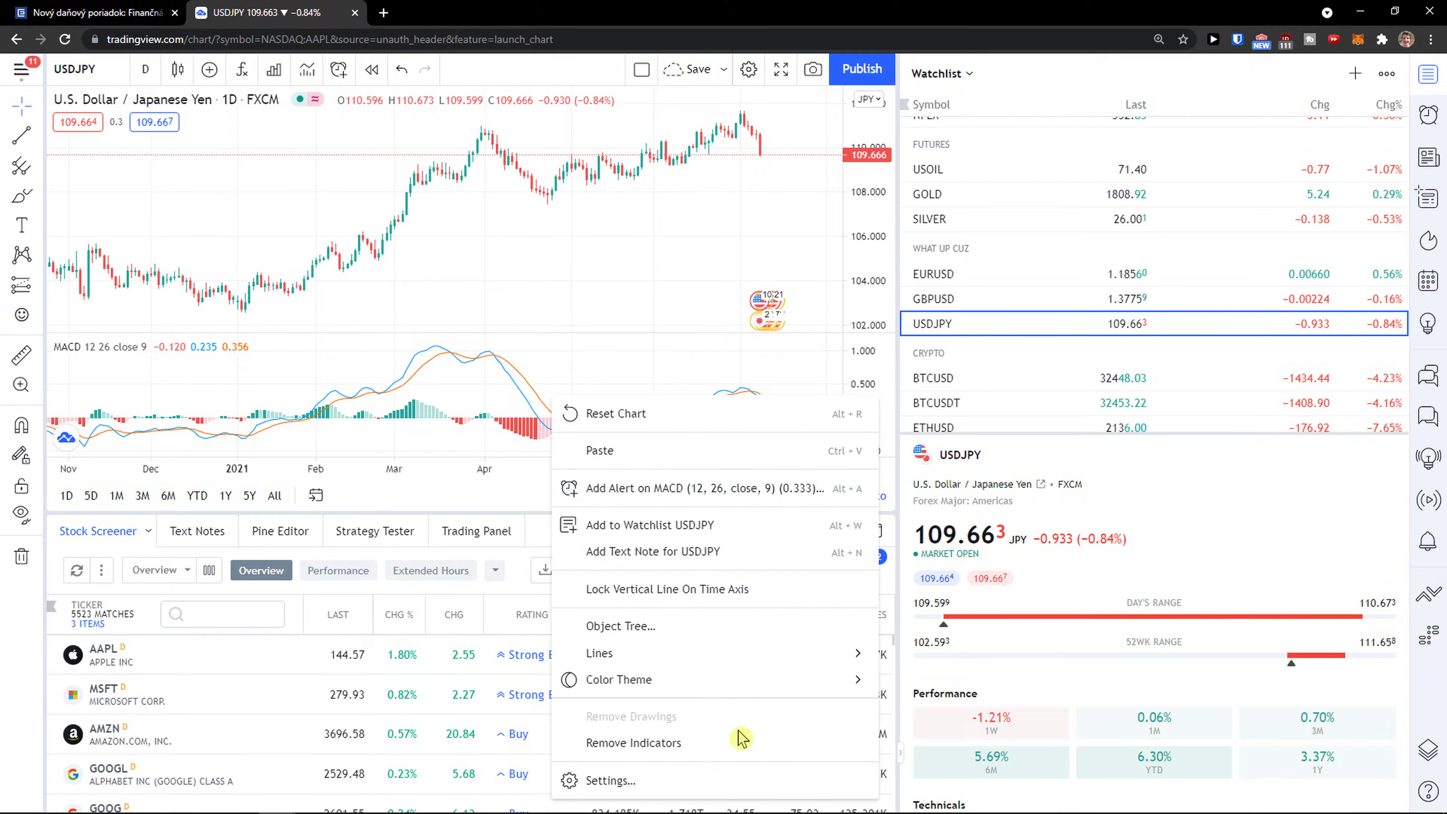
Step: Remove the MACD indicator so only the USDJPY price candles remain
click(632, 741)
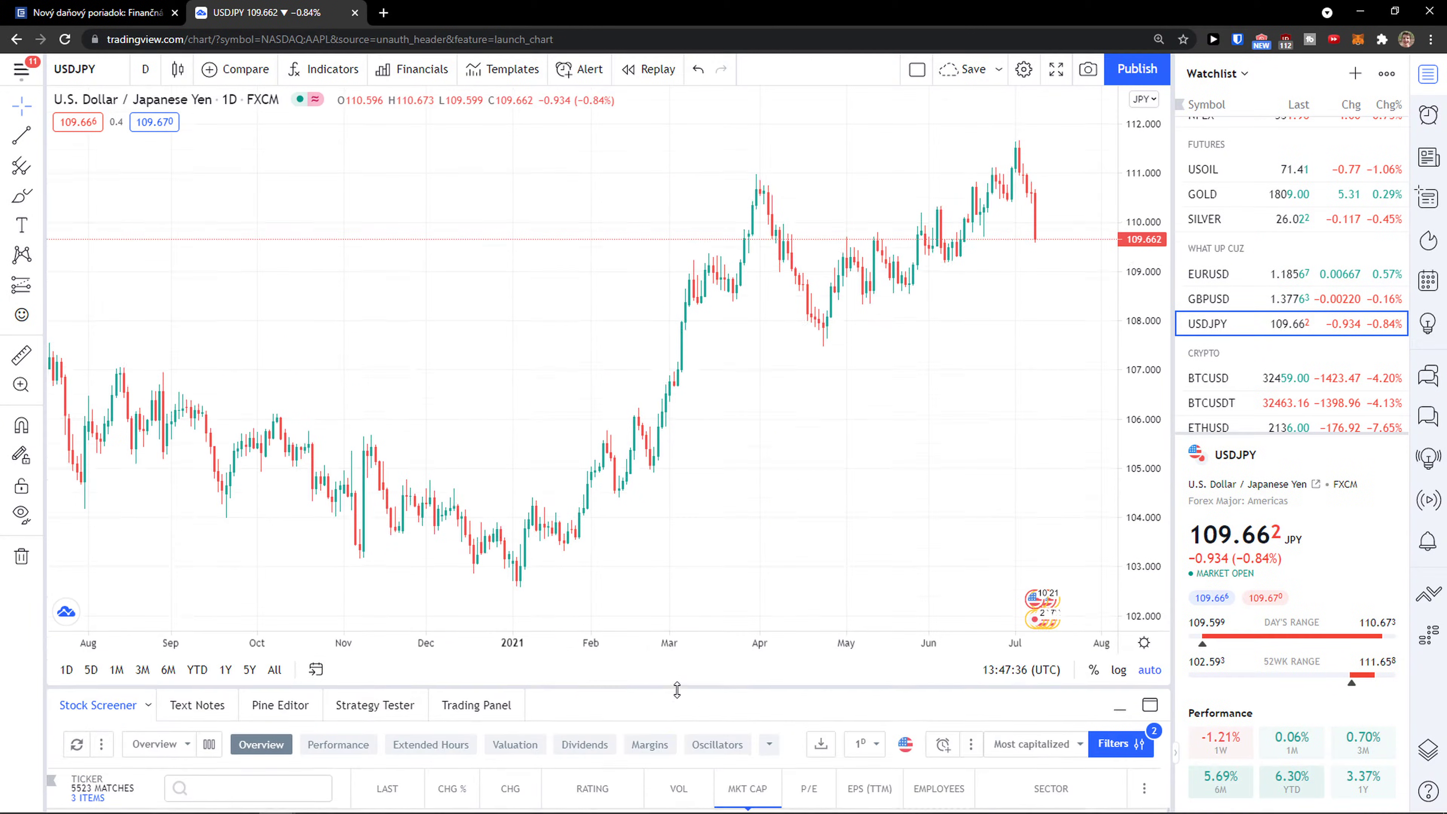
mouse_move(584, 199)
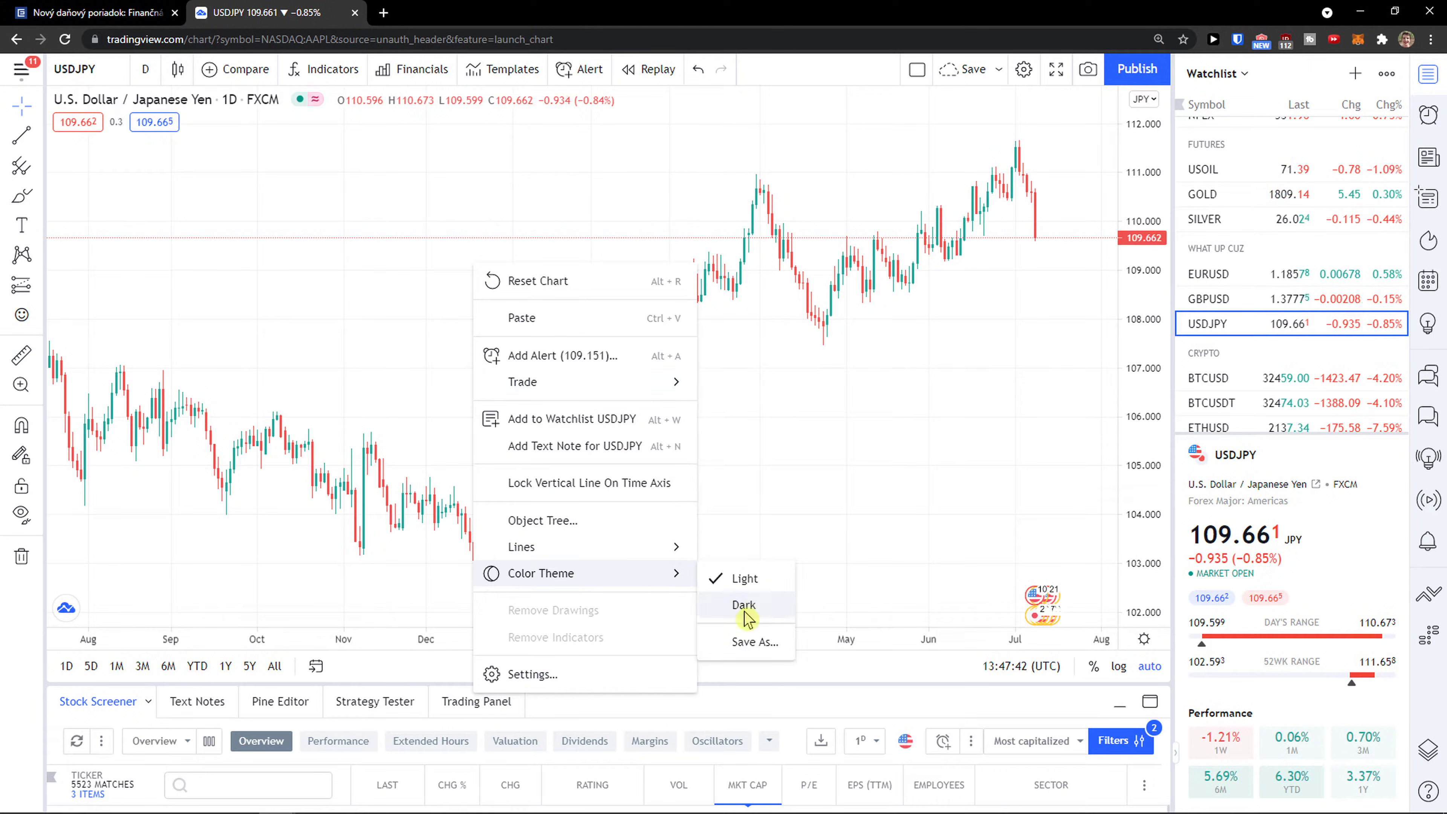
Step: Switch the chart and workspace to the Dark colour theme
click(743, 605)
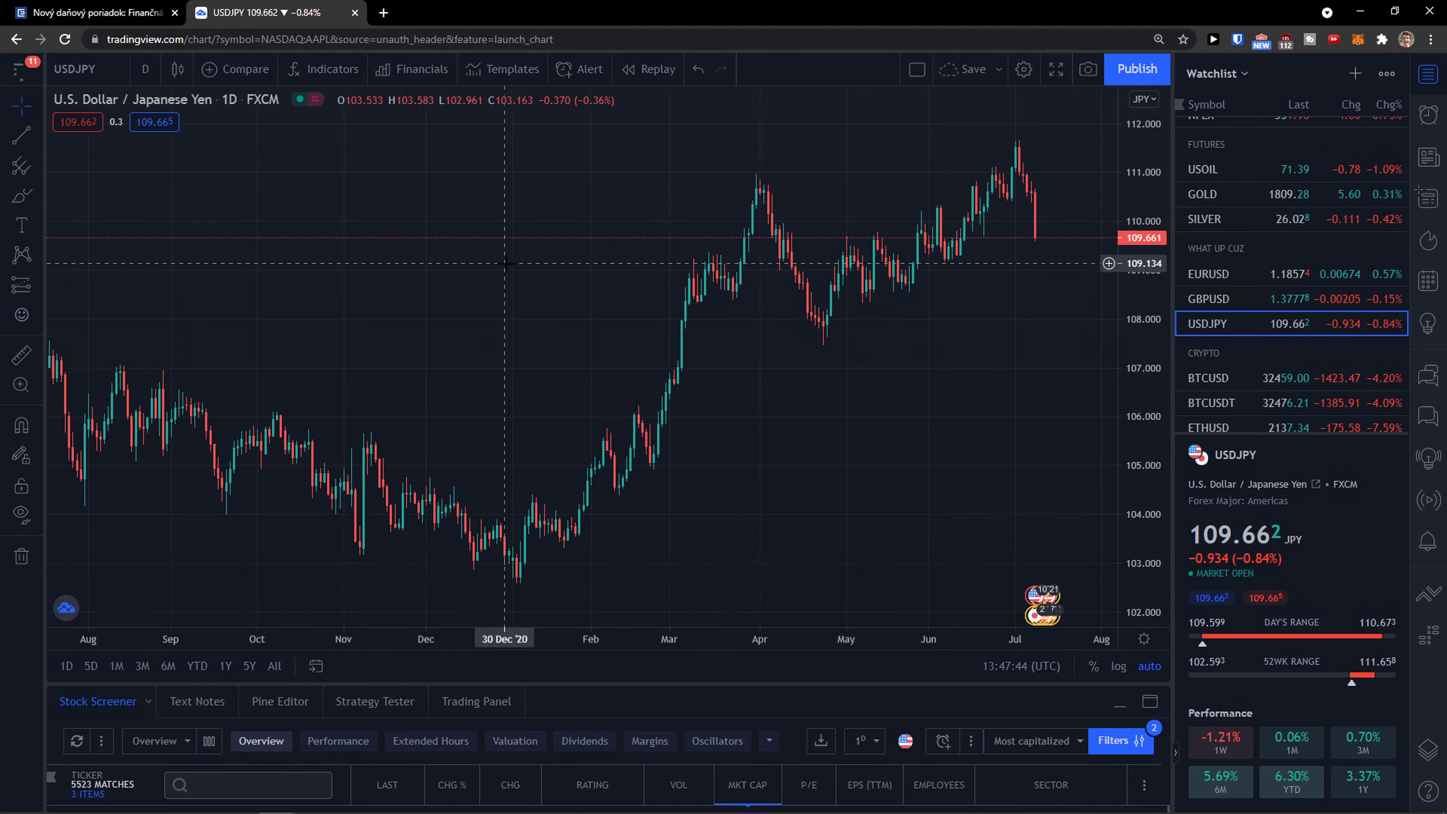
mouse_move(646, 309)
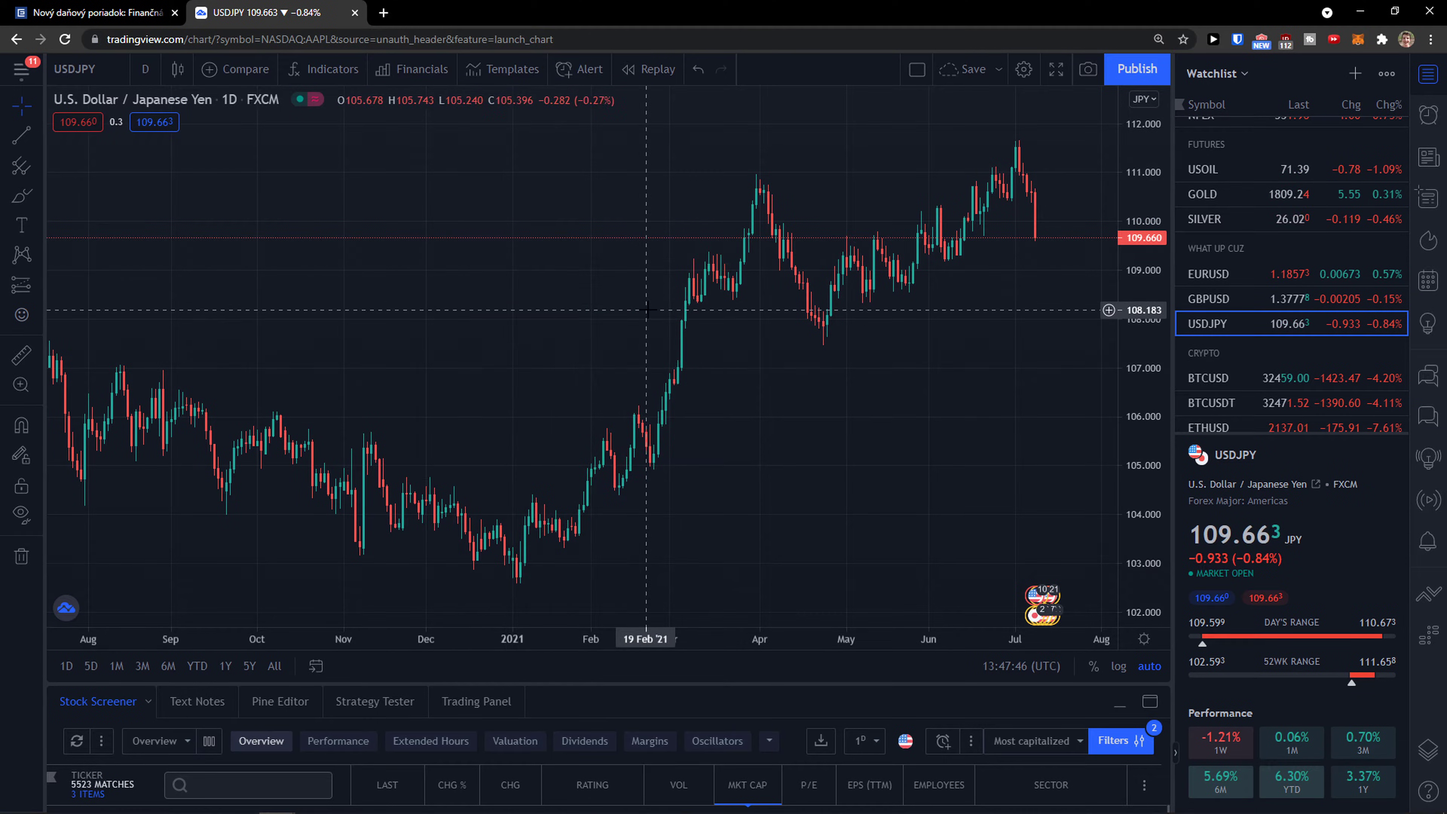
mouse_move(1054, 70)
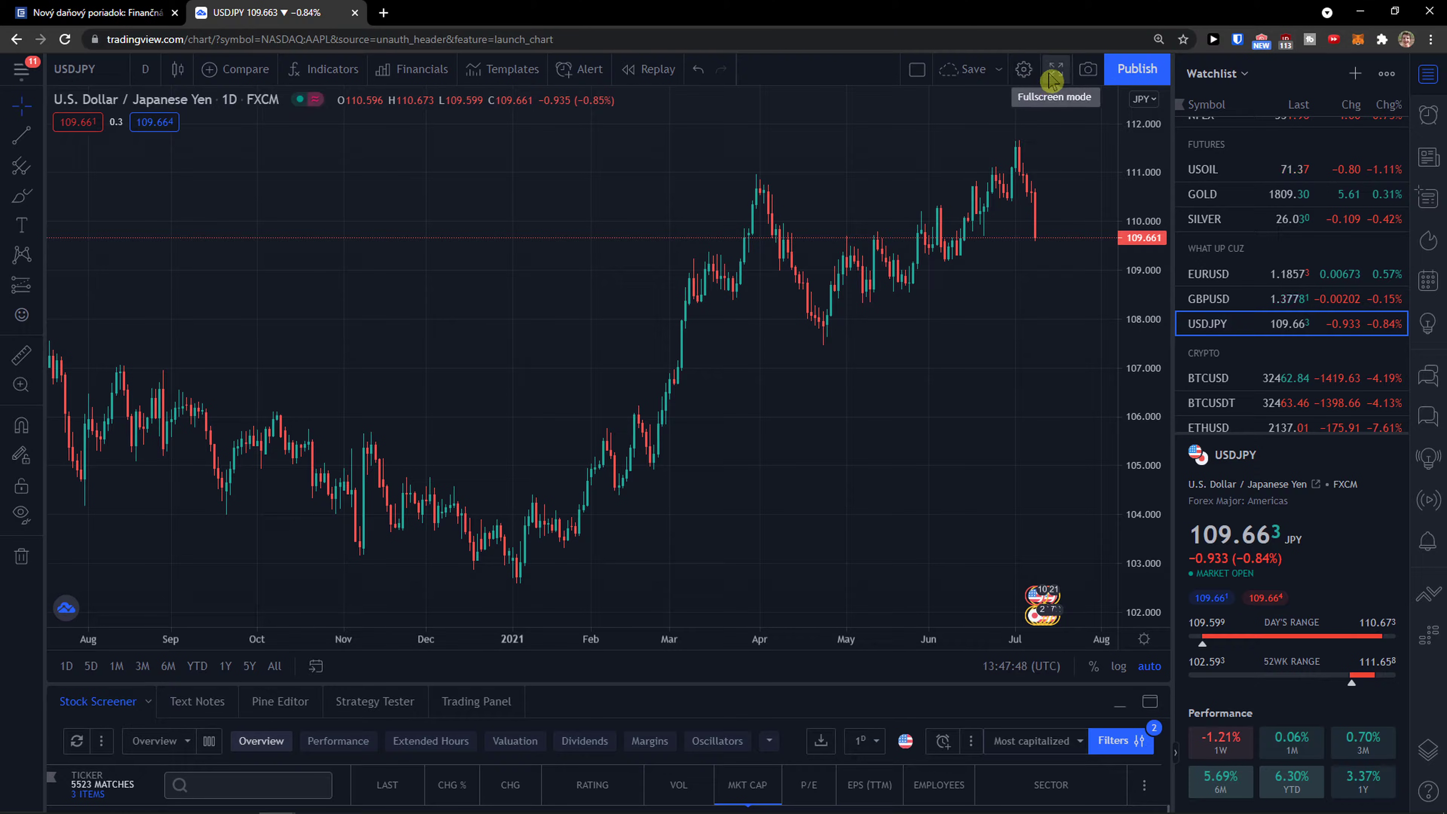
mouse_move(1024, 69)
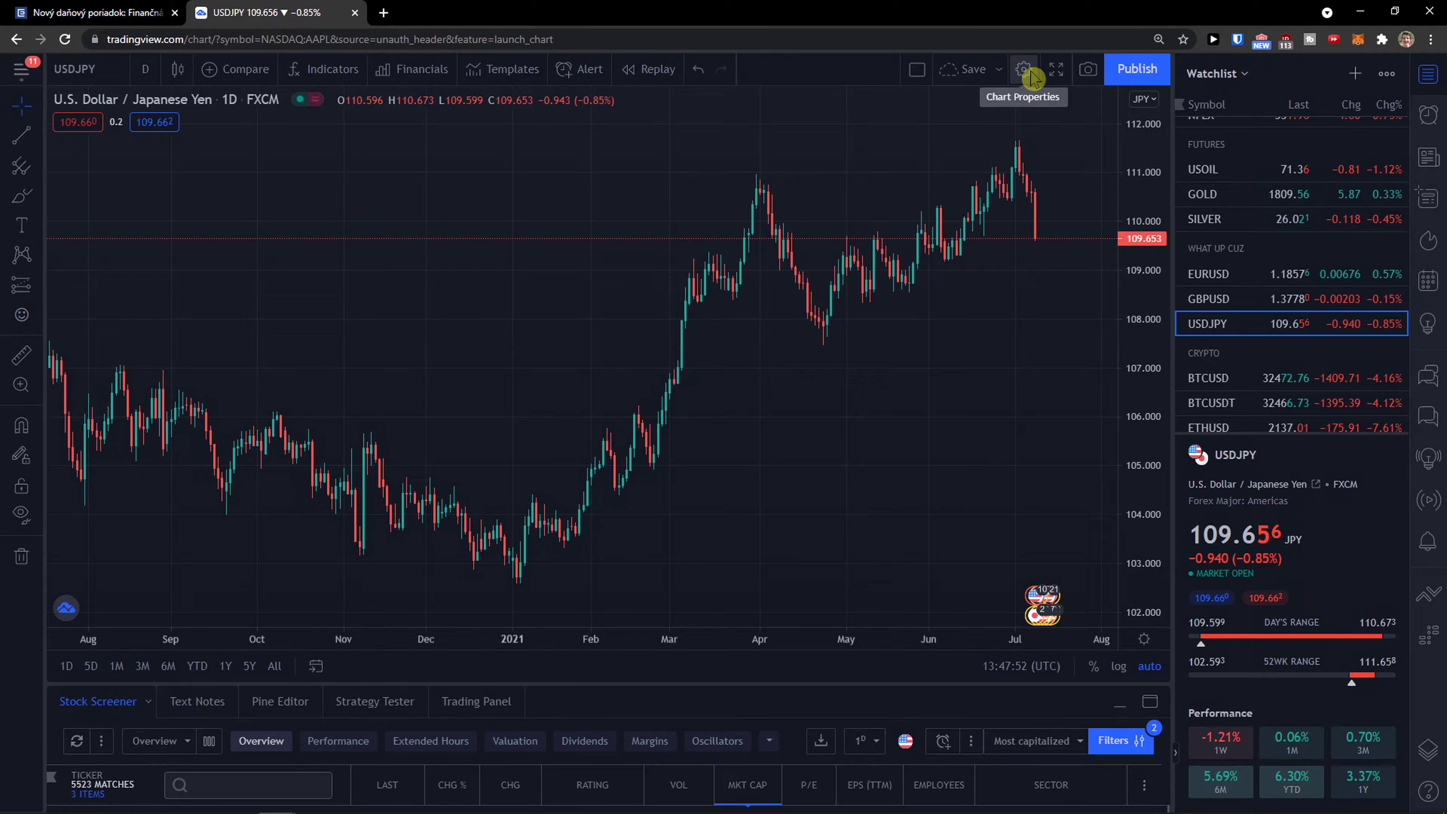
Step: In Chart settings Symbol, toggle wicks off and on, then give rising candle bodies a darker teal
click(1022, 69)
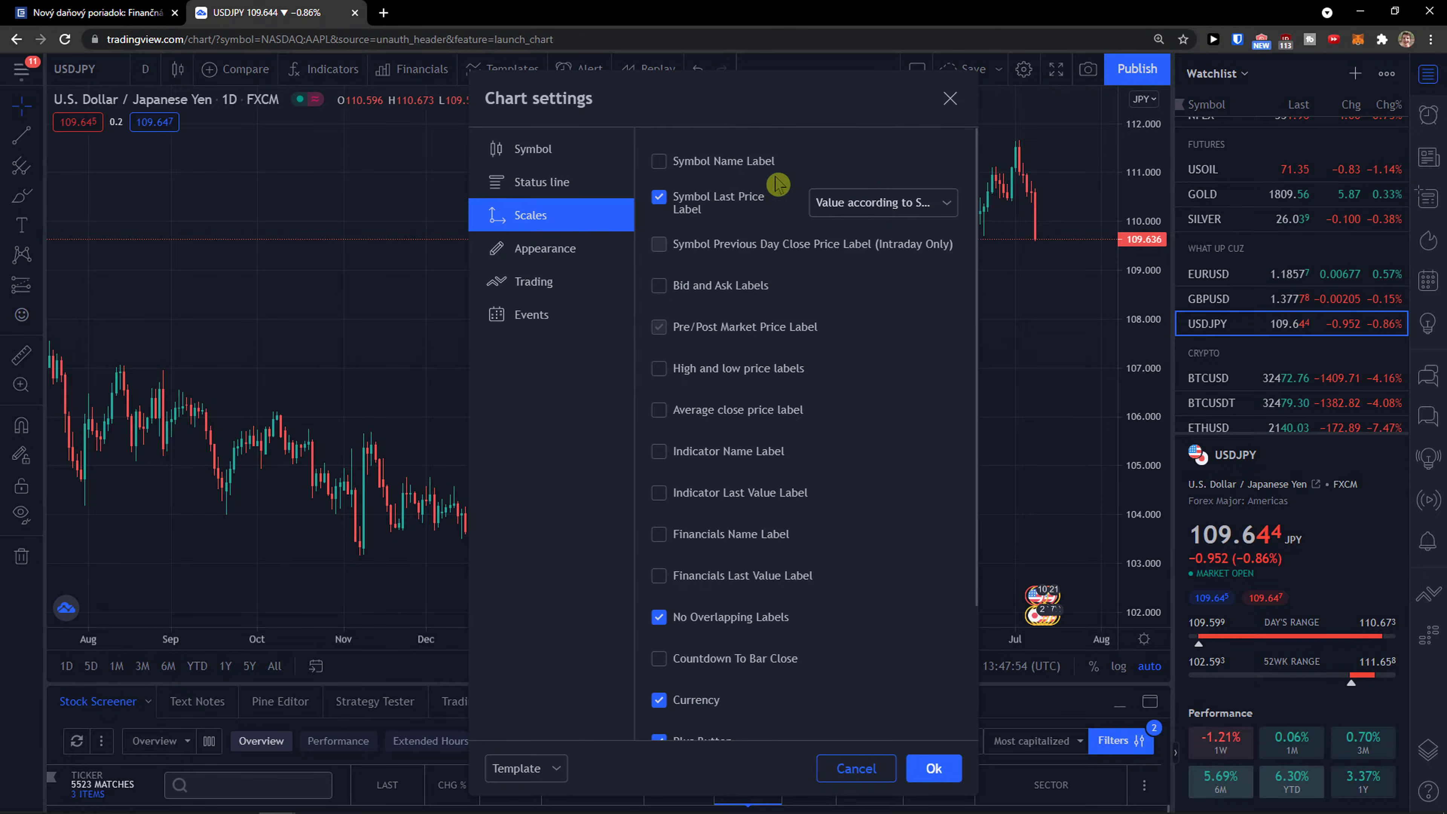
click(531, 149)
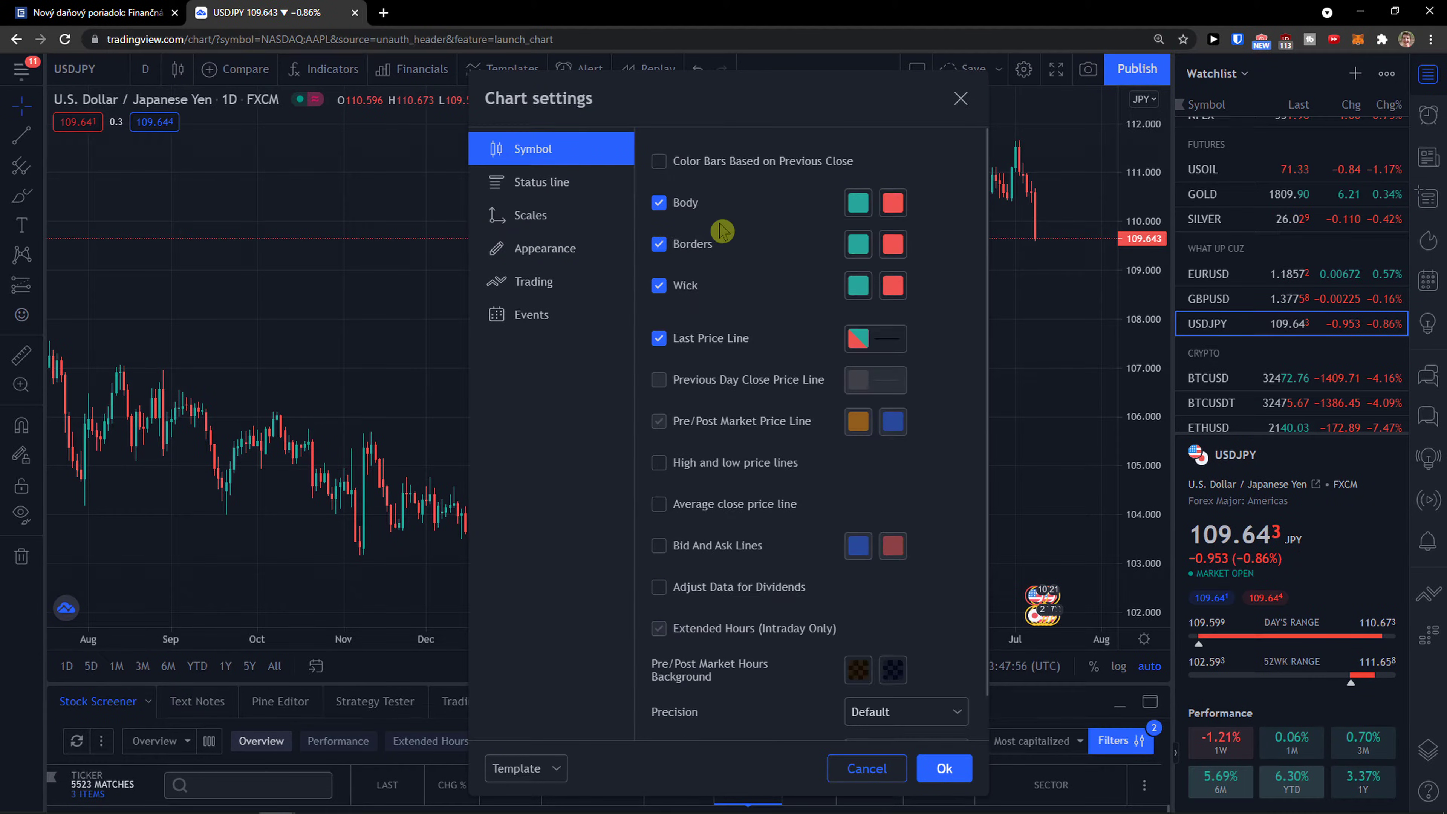
mouse_move(813, 275)
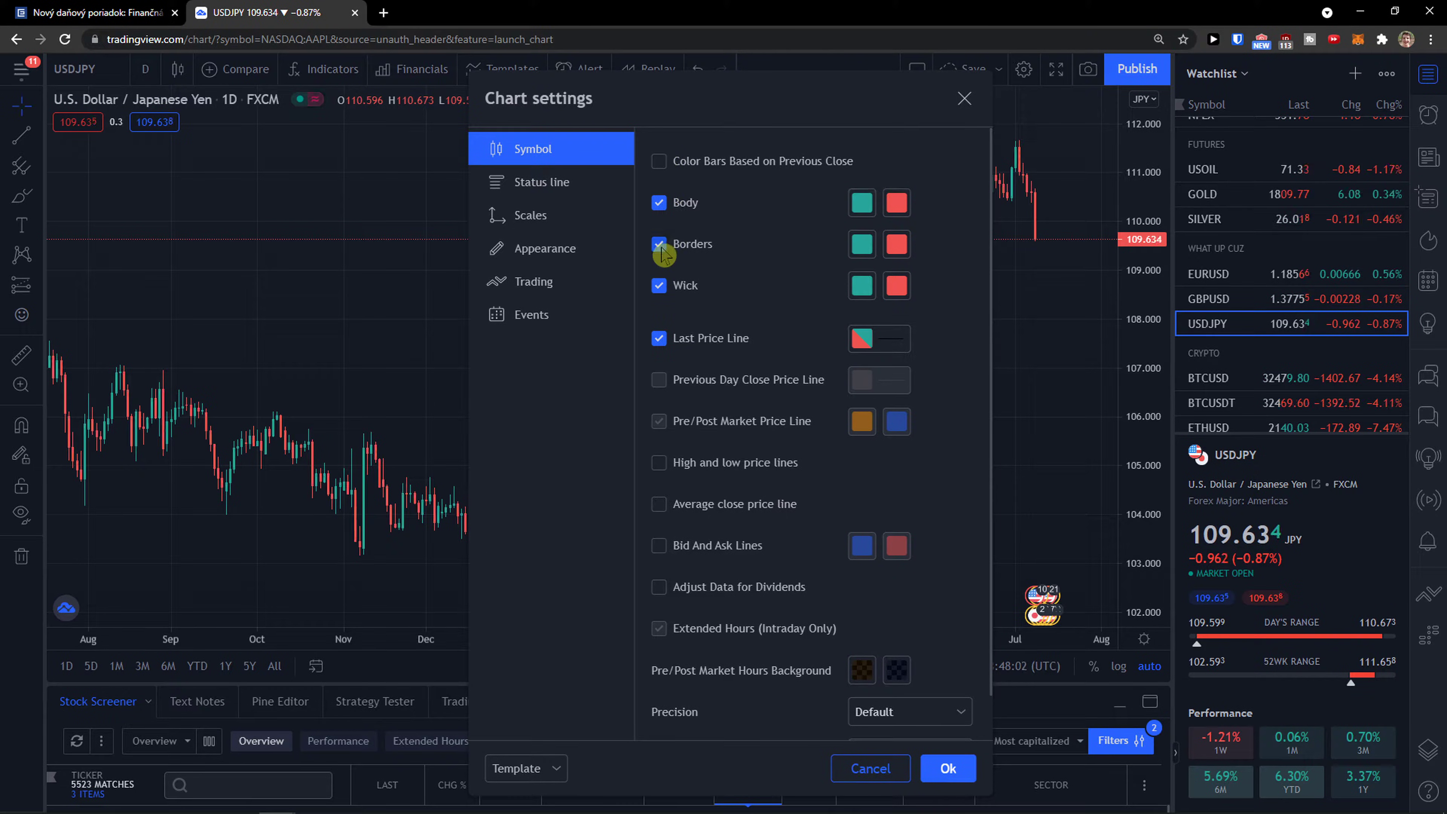
click(658, 285)
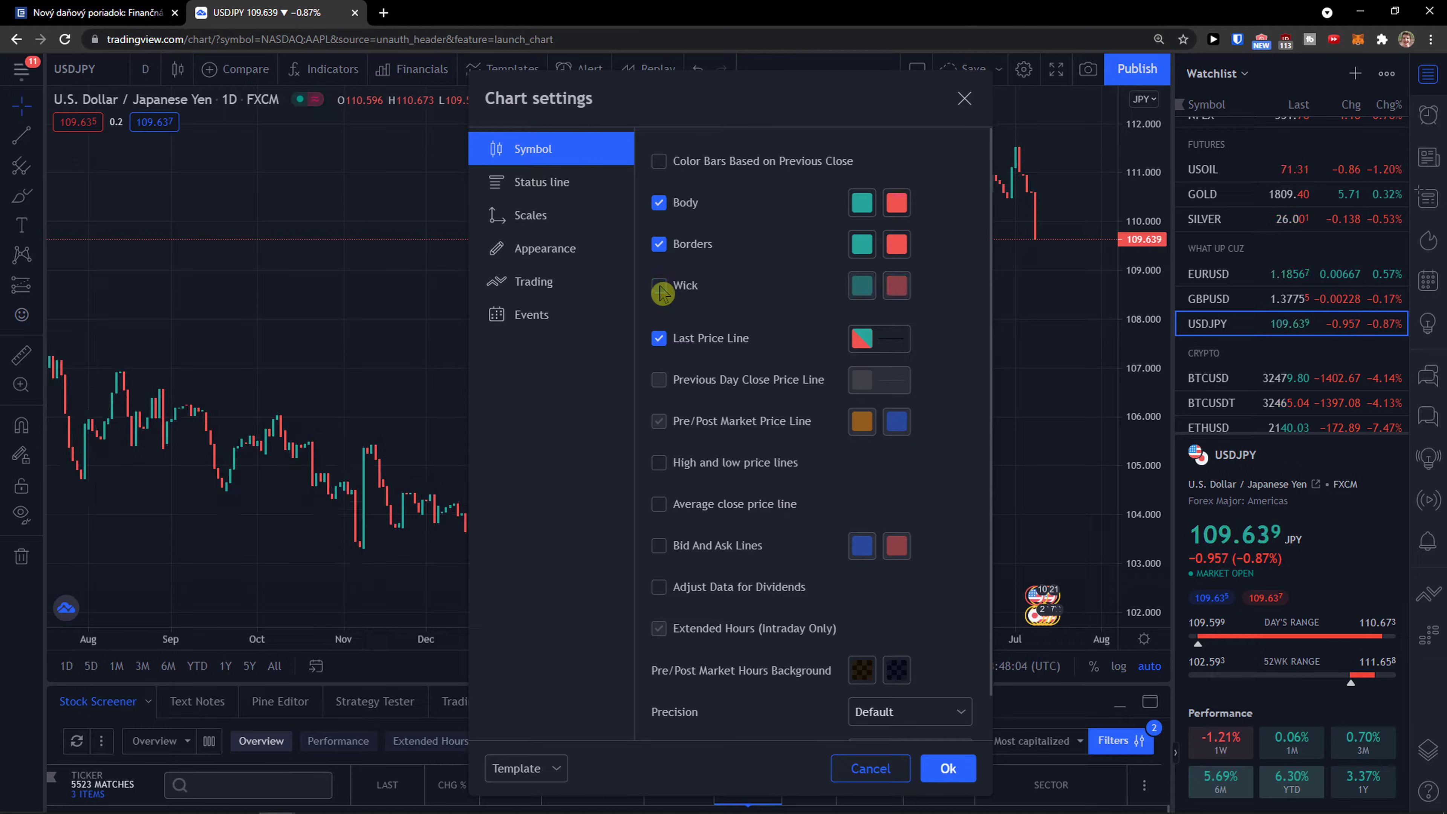
click(659, 285)
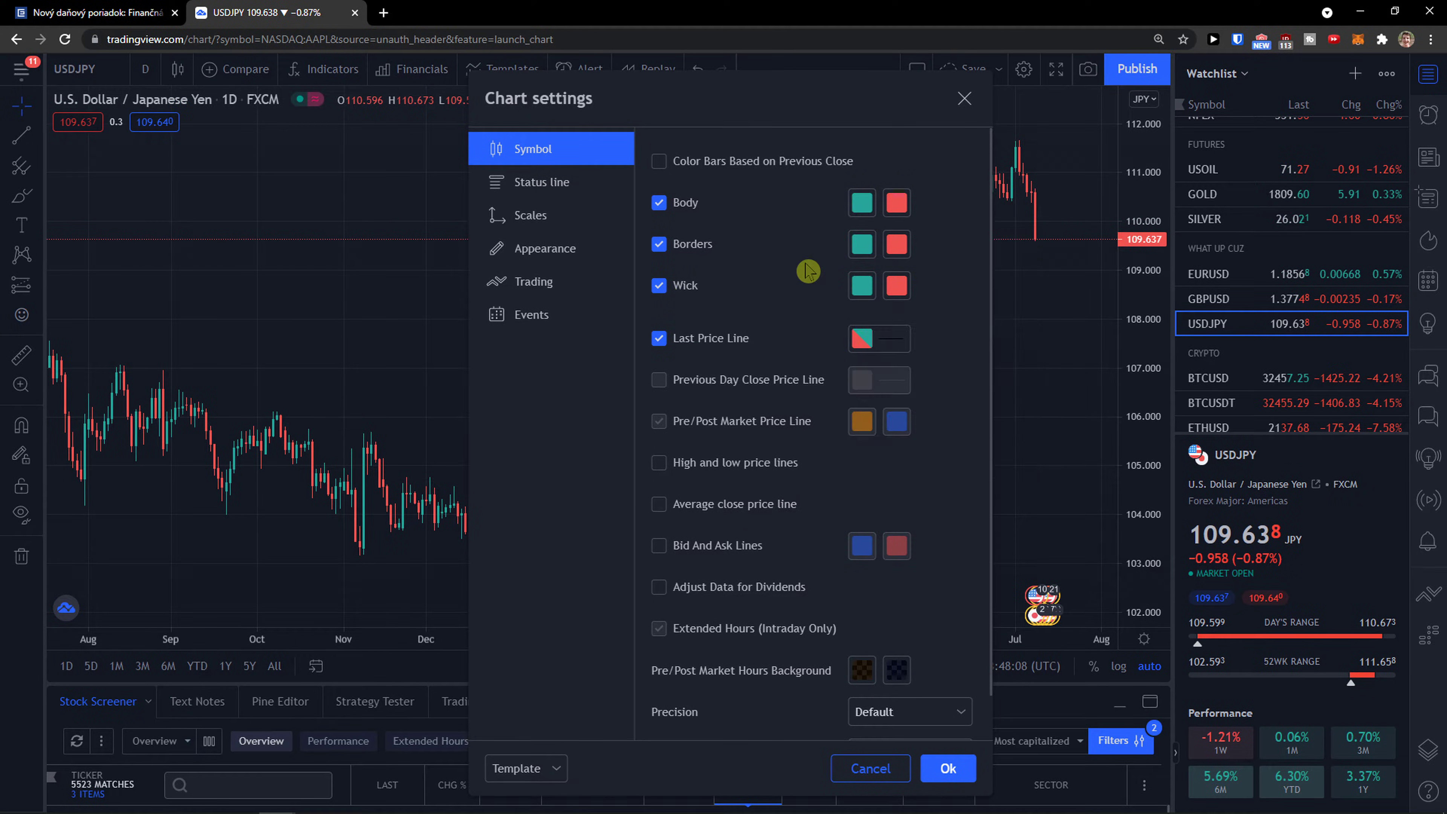
click(860, 202)
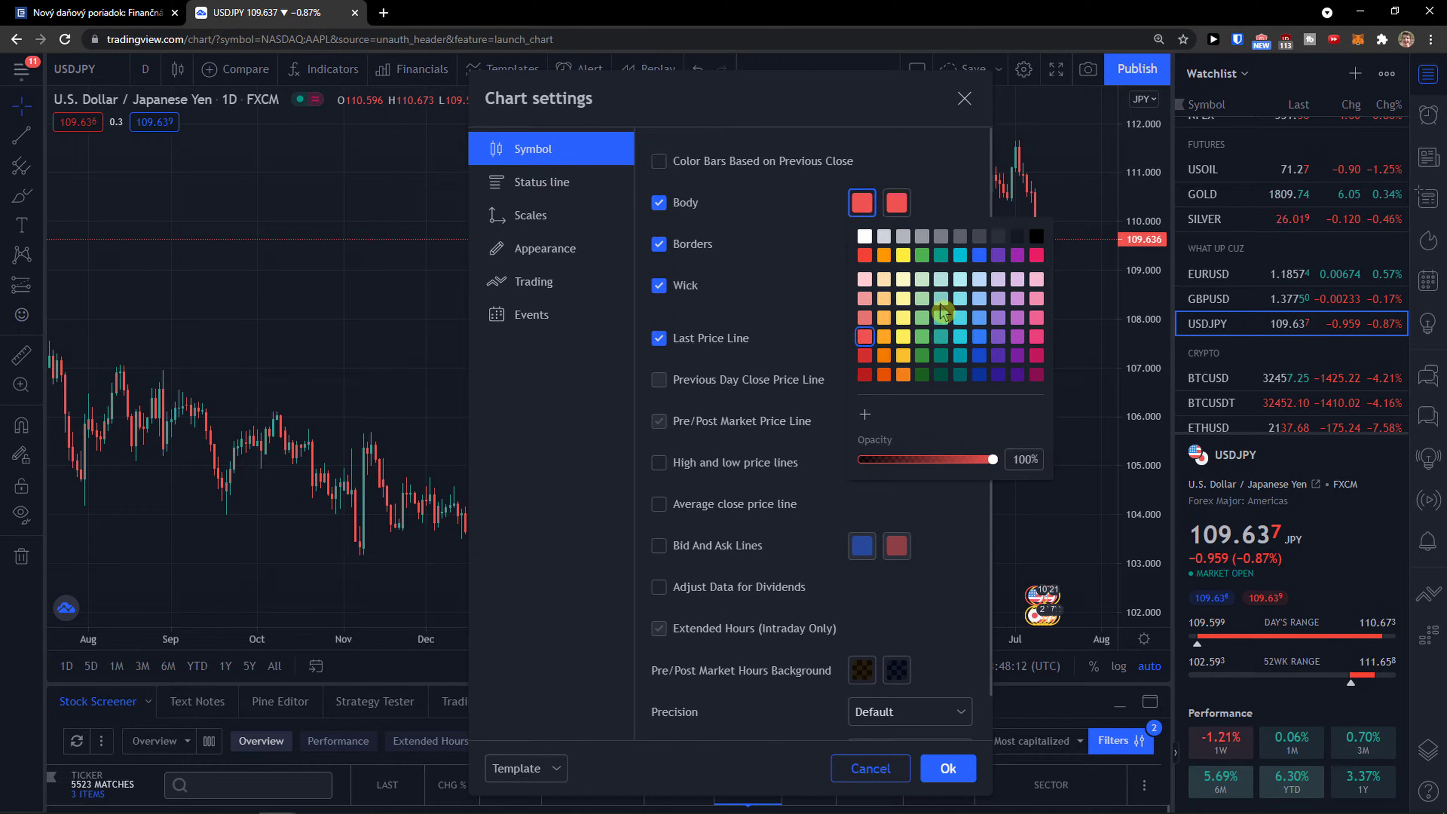
click(946, 358)
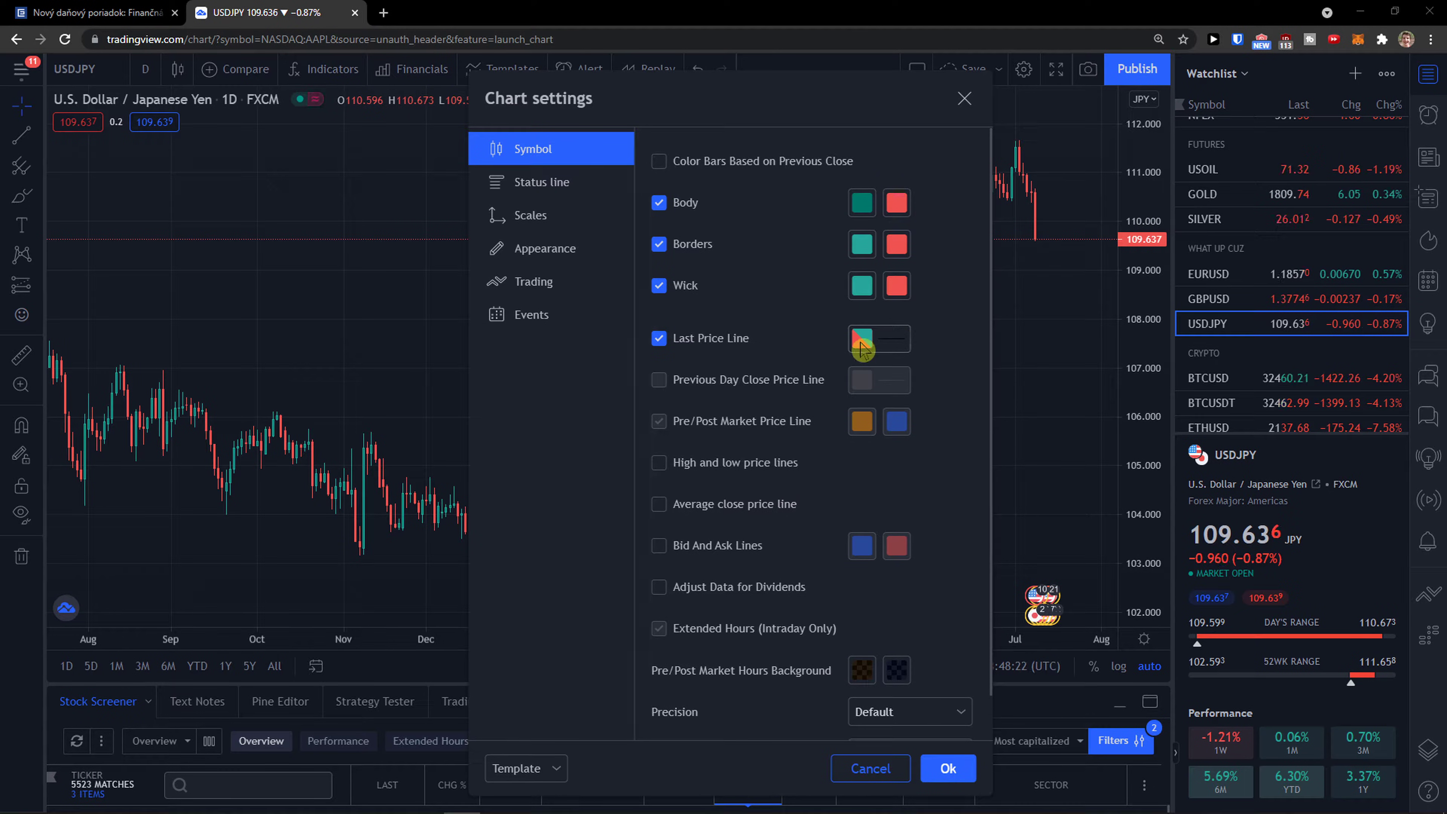
Step: Switch Chart settings to the Appearance section showing background, grid and scale options
click(876, 338)
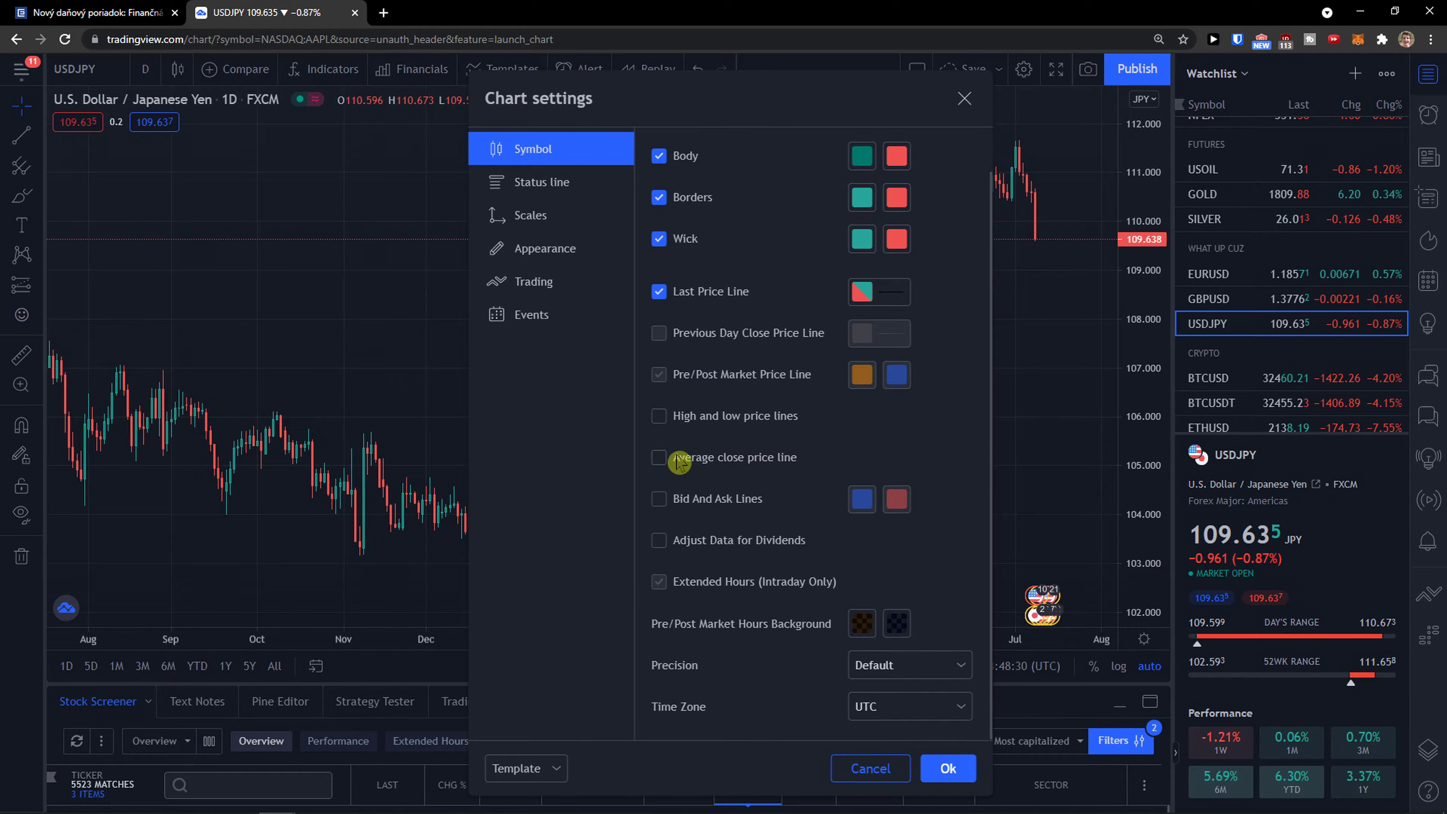
scroll(up, 3)
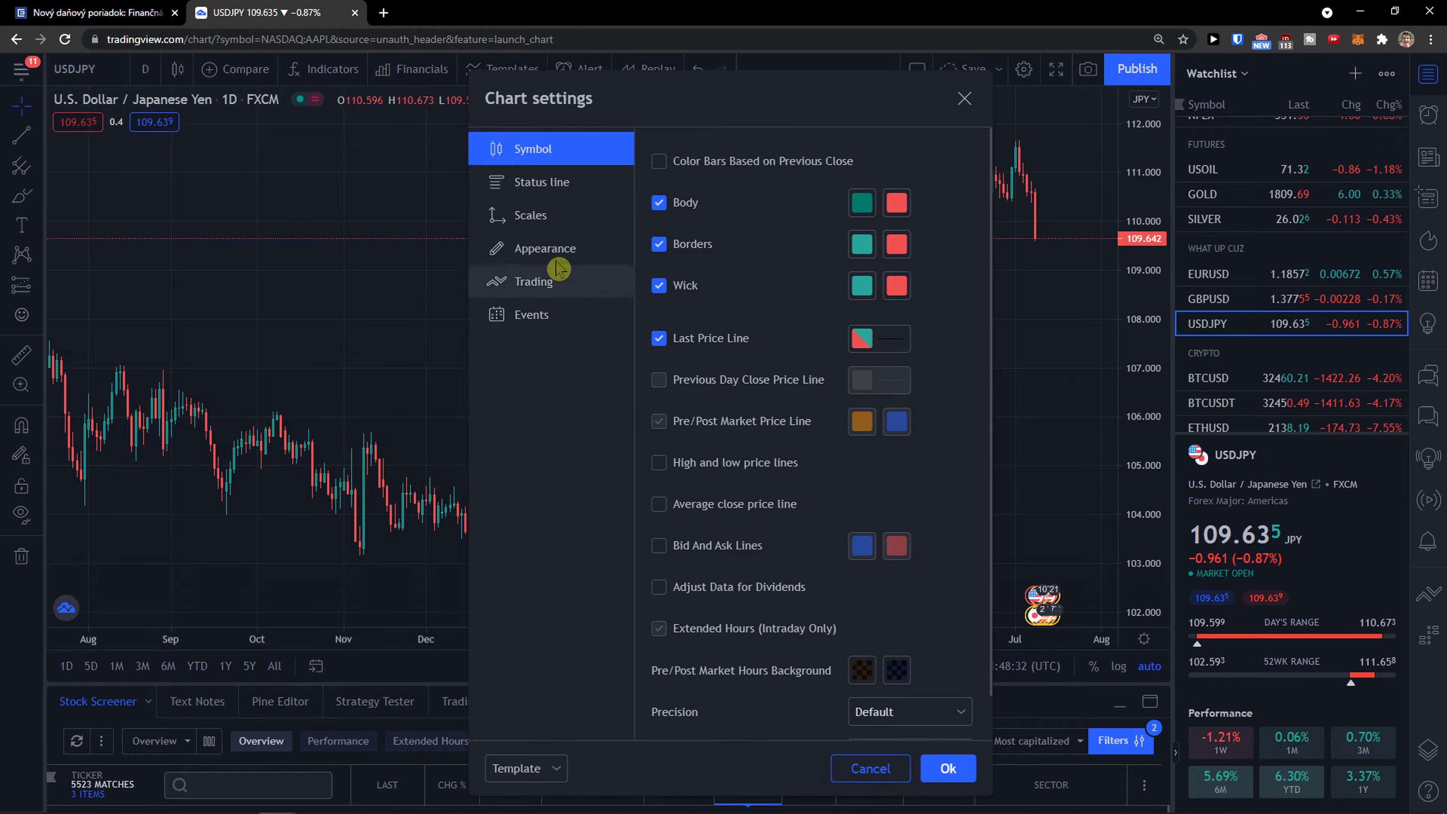
click(544, 248)
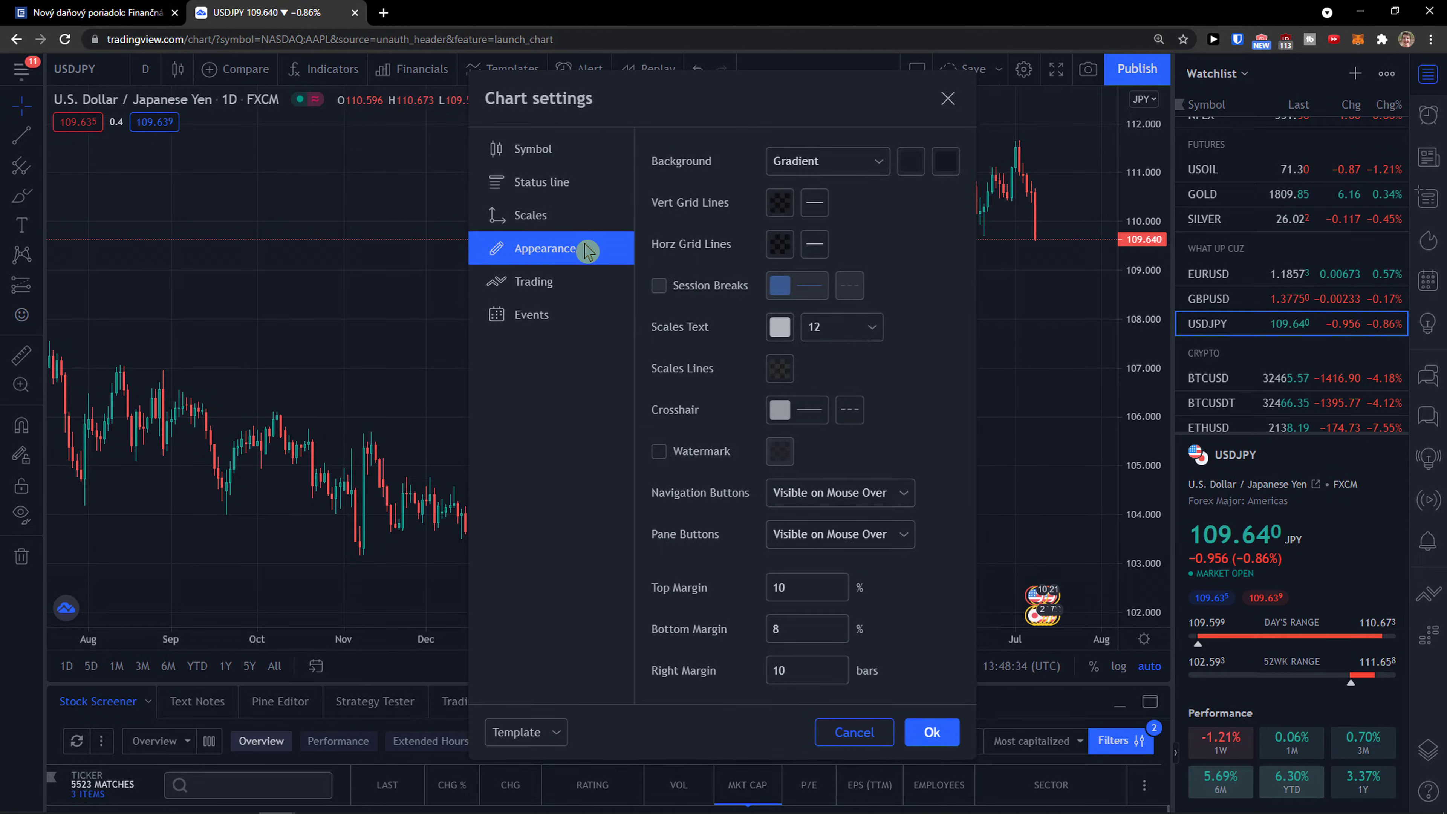
click(530, 149)
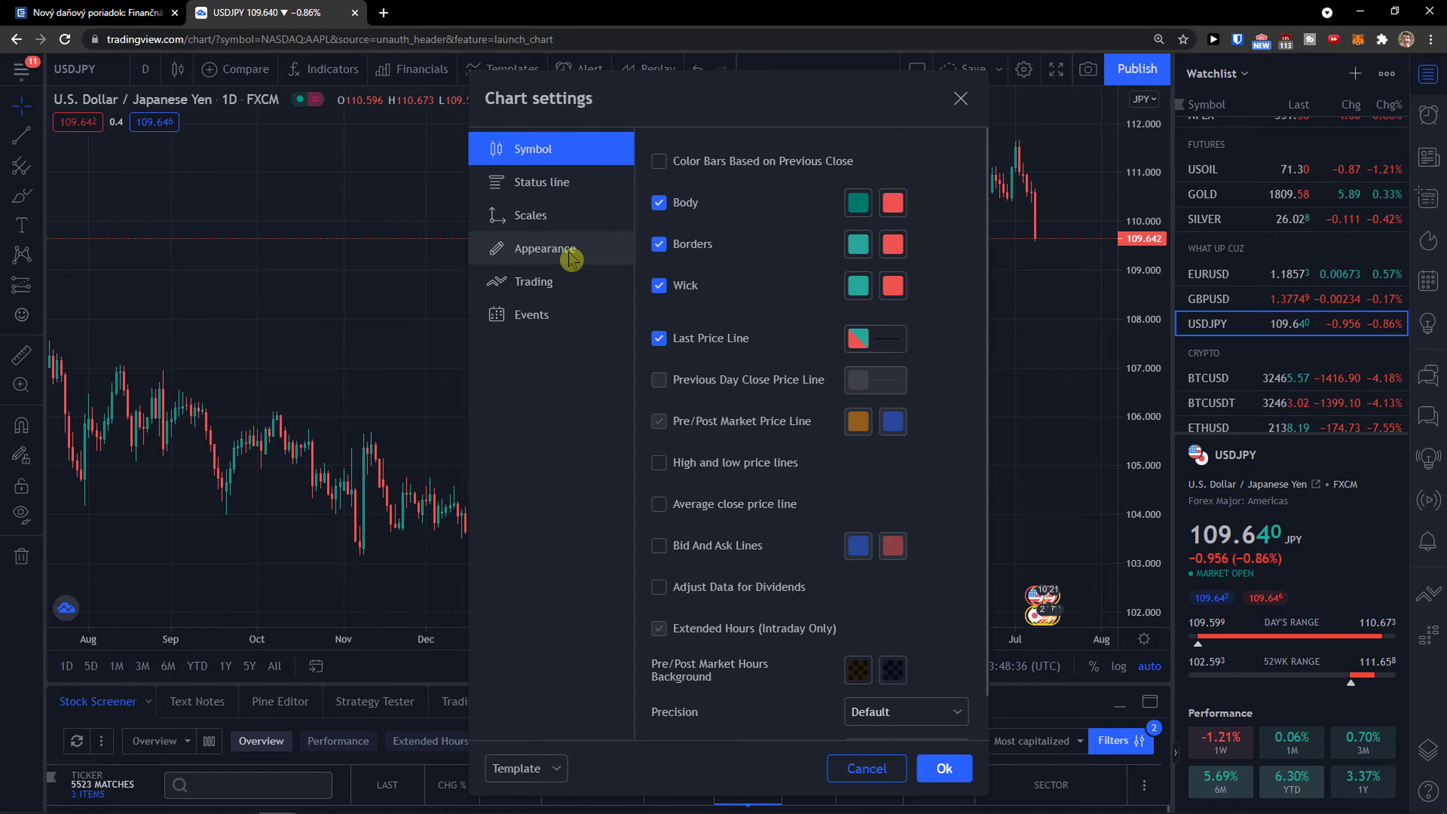
click(544, 247)
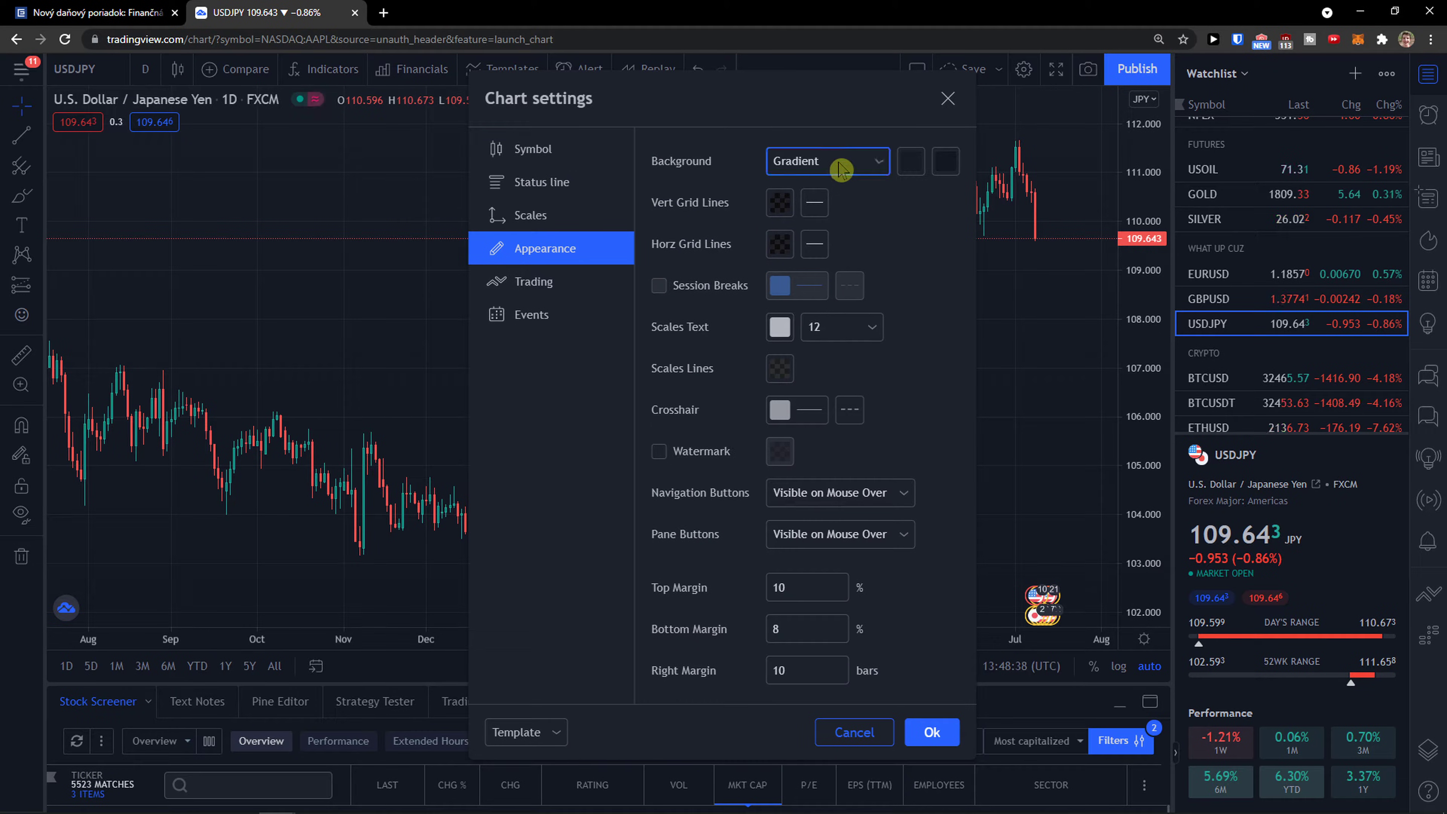
Step: Set the chart background to Solid with a near-black colour after previewing a few colours
click(826, 161)
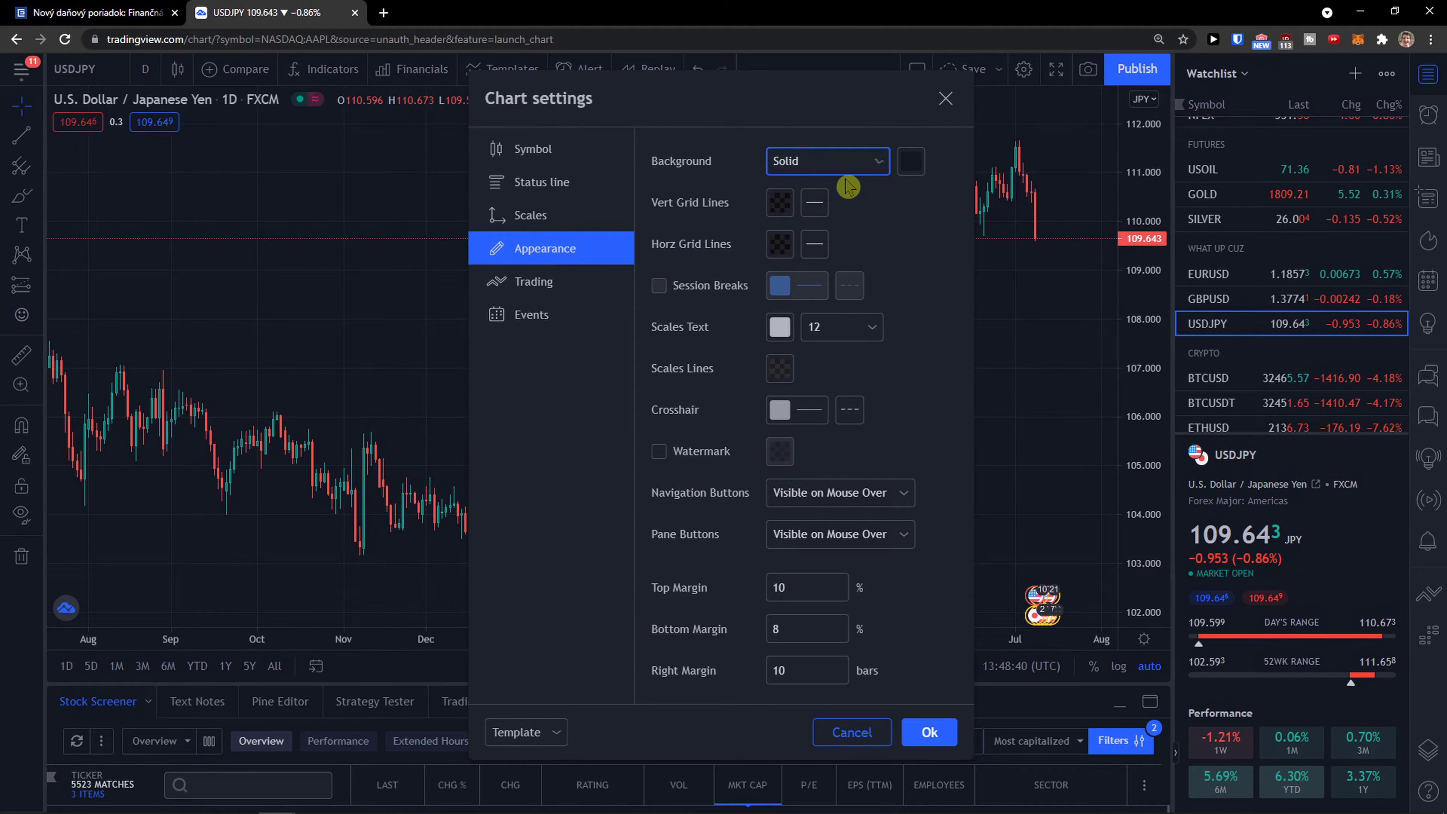
click(909, 161)
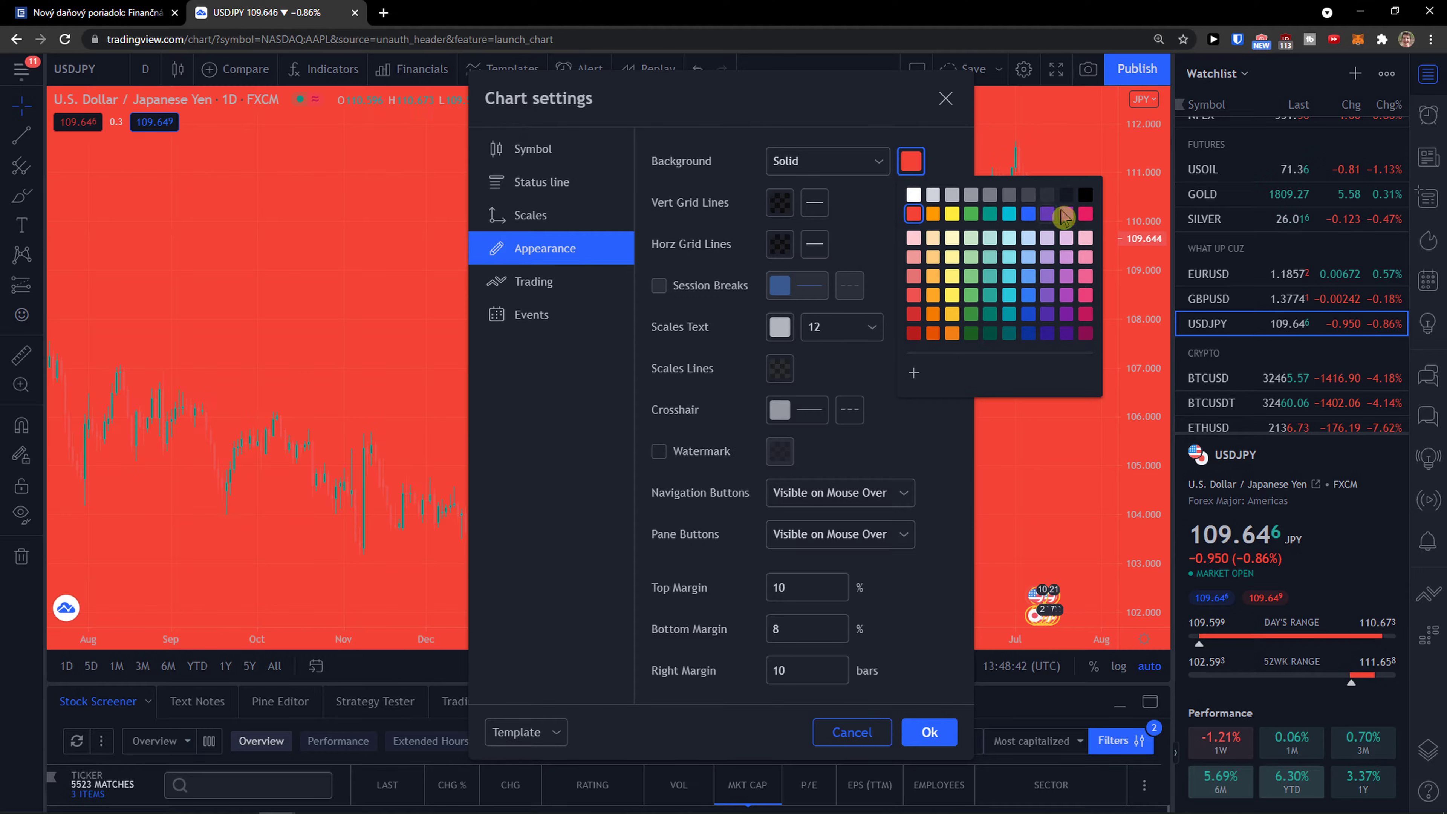
click(1065, 194)
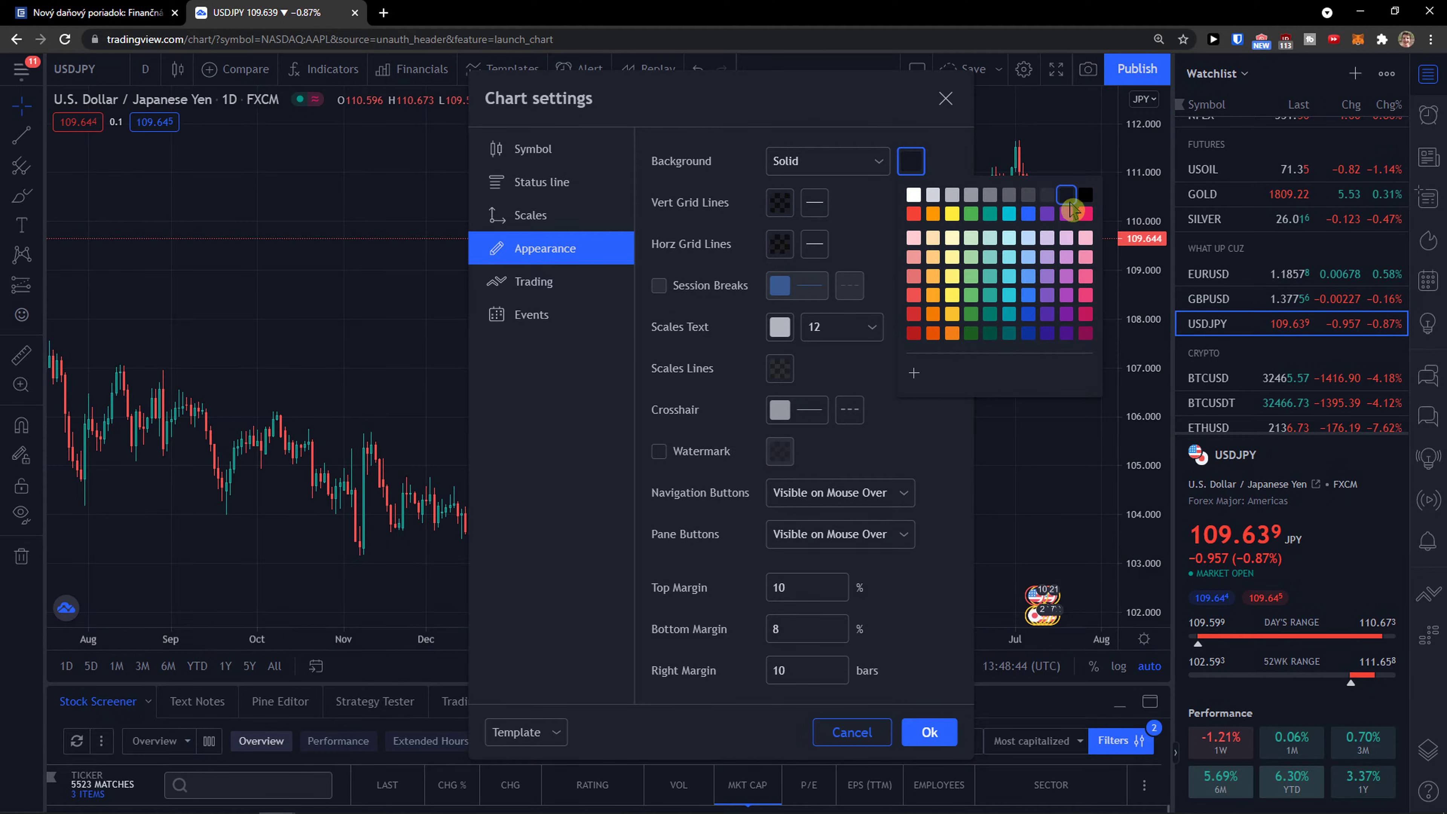
click(1047, 283)
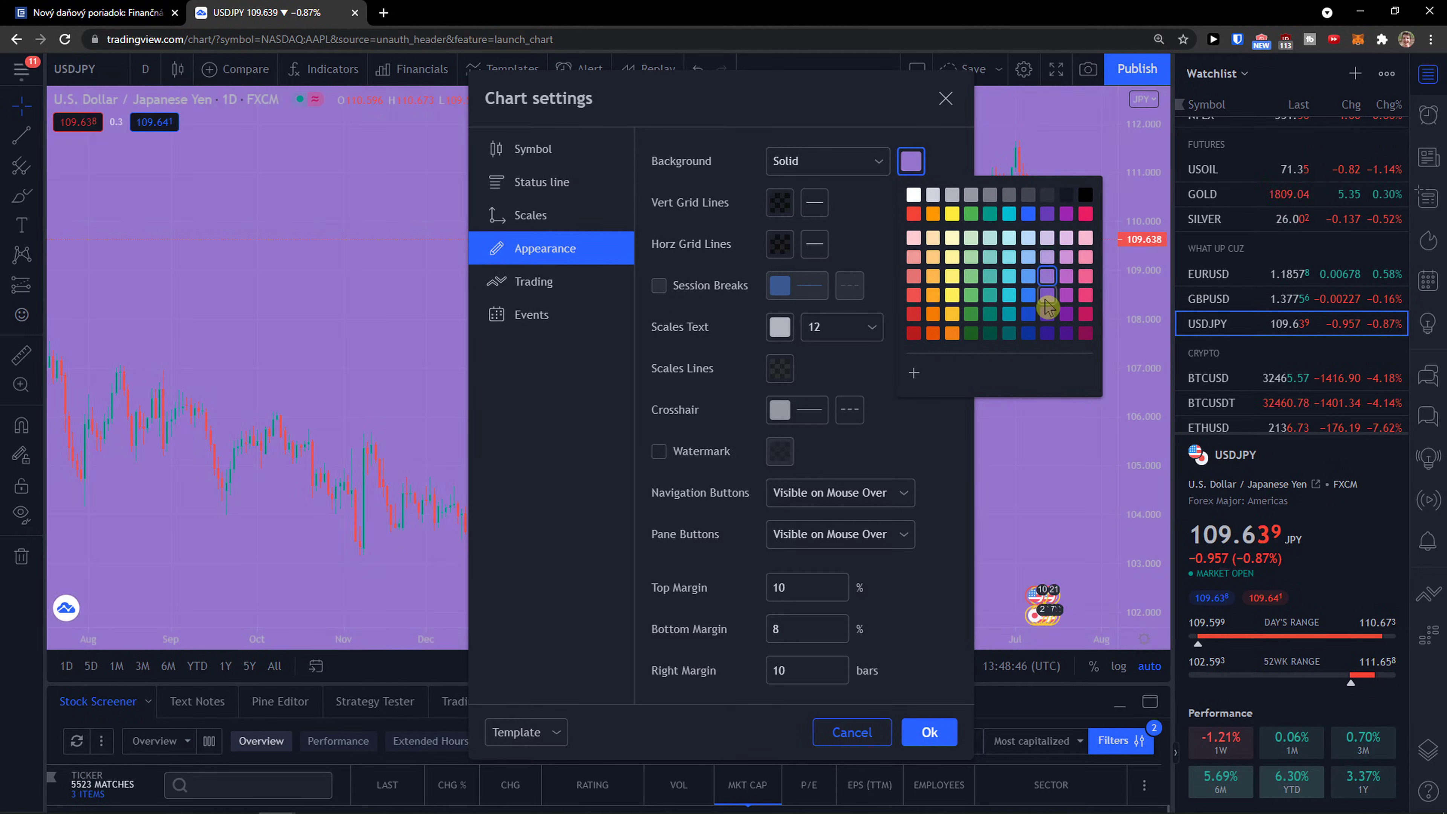
click(990, 332)
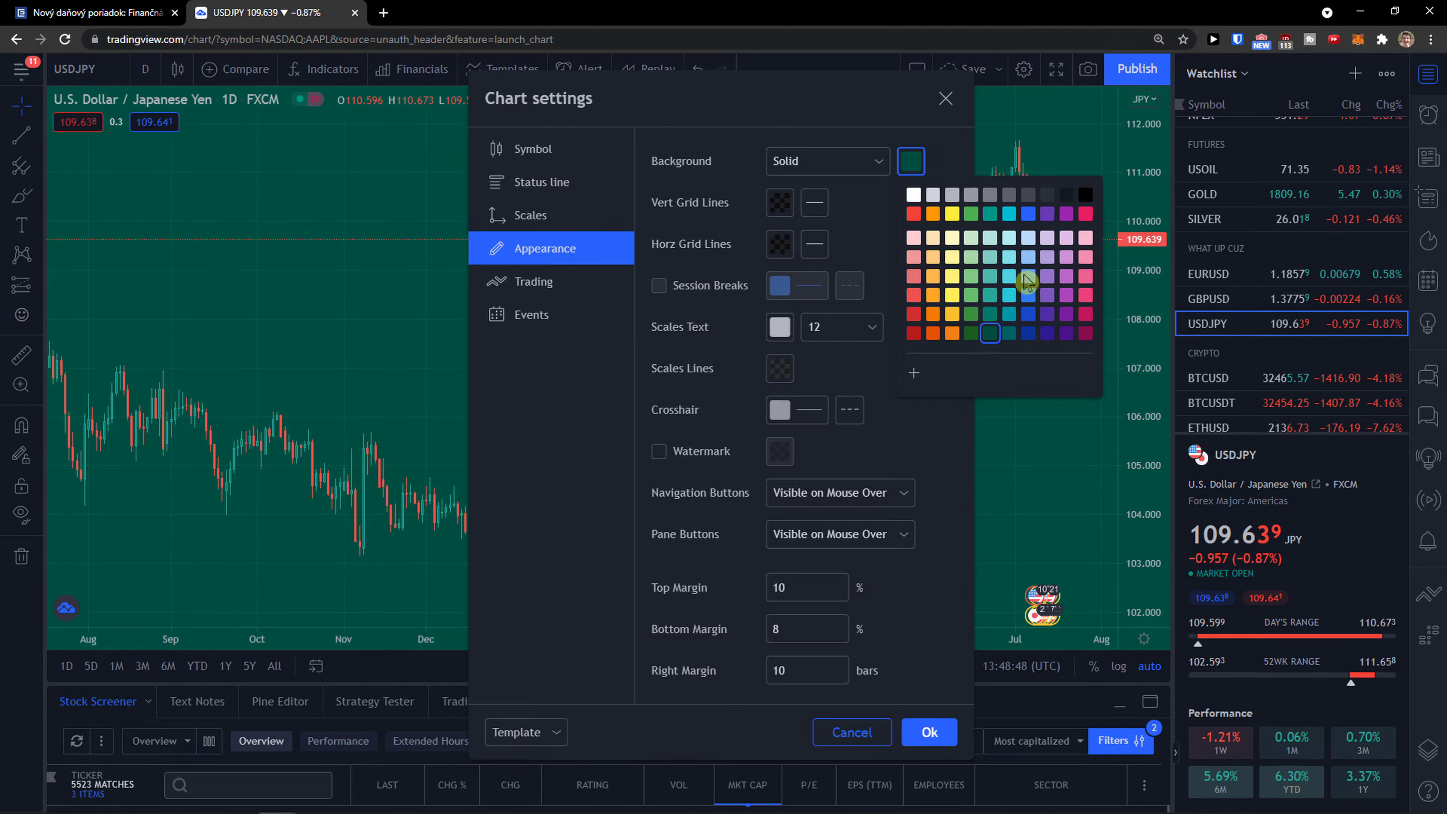
click(912, 194)
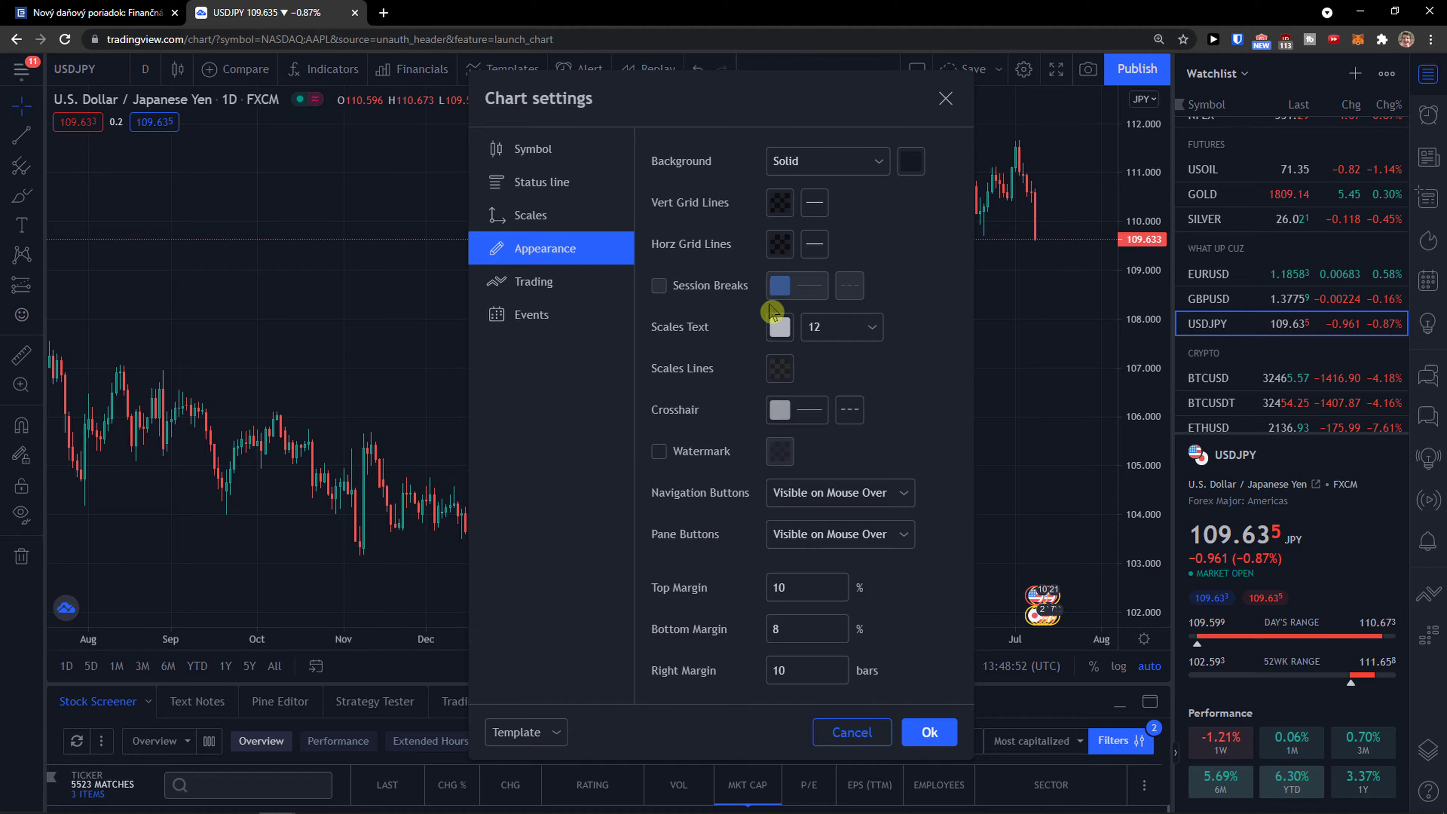
mouse_move(803, 379)
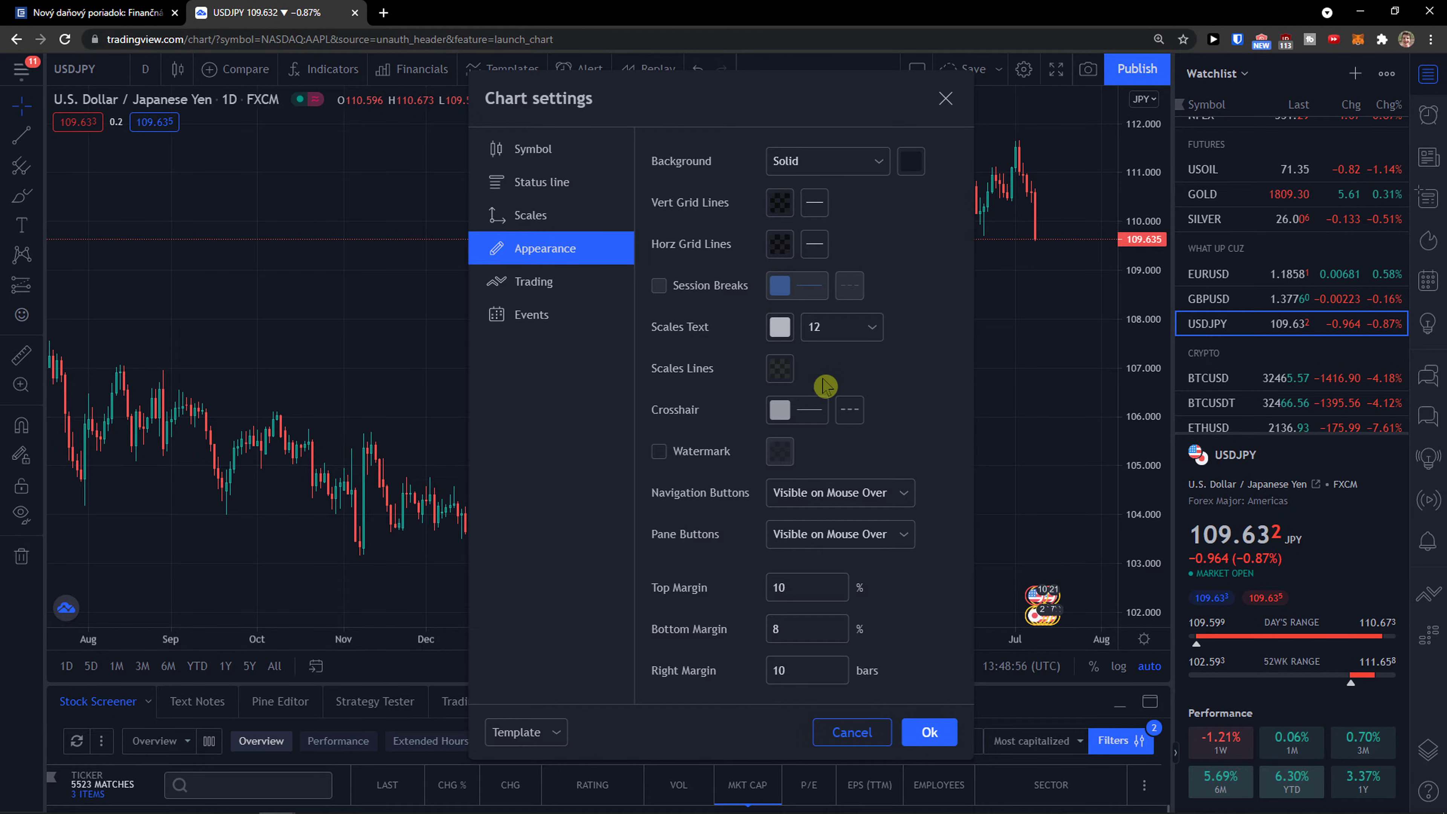
click(778, 410)
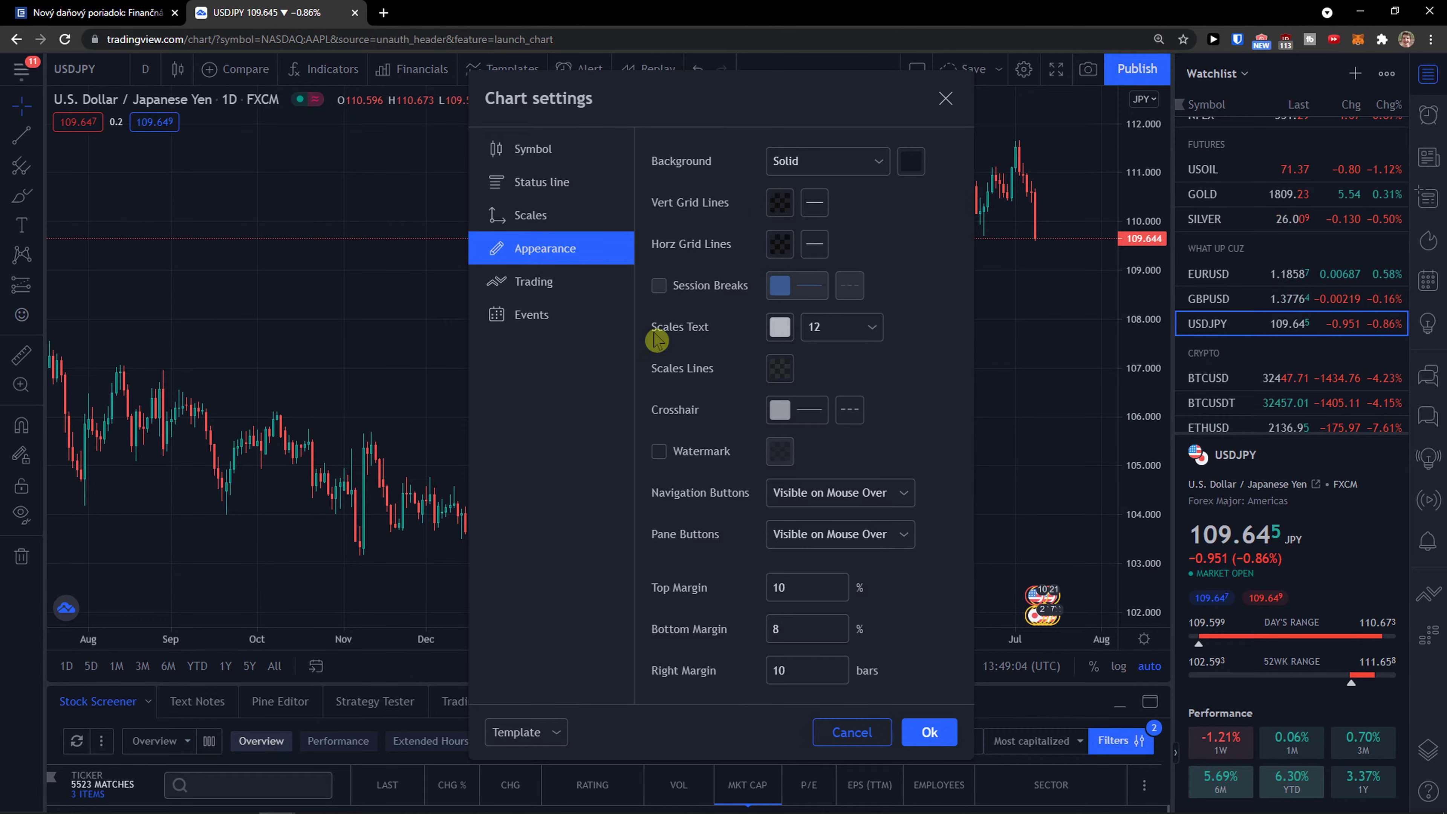
mouse_move(703, 357)
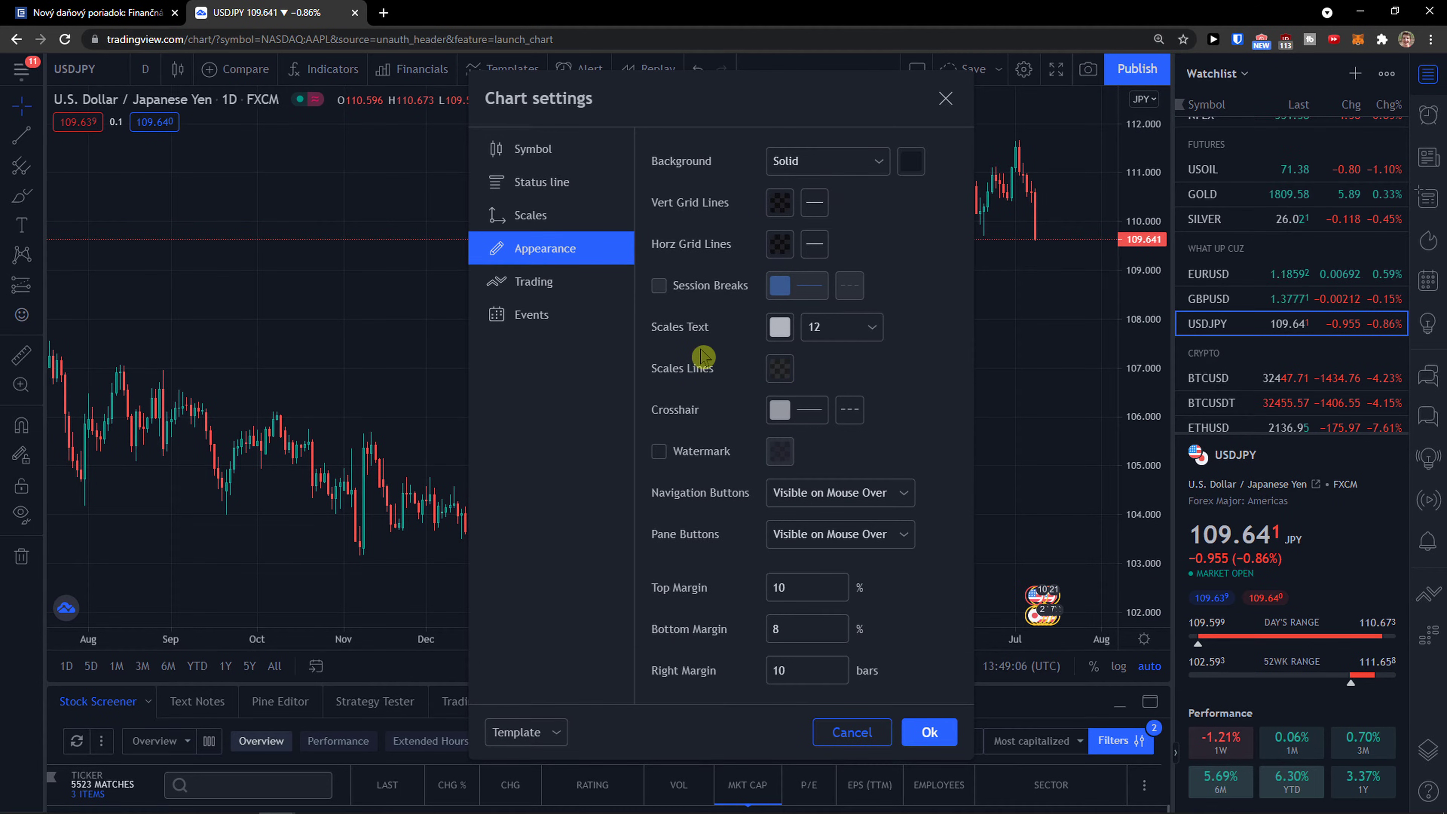
mouse_move(672, 351)
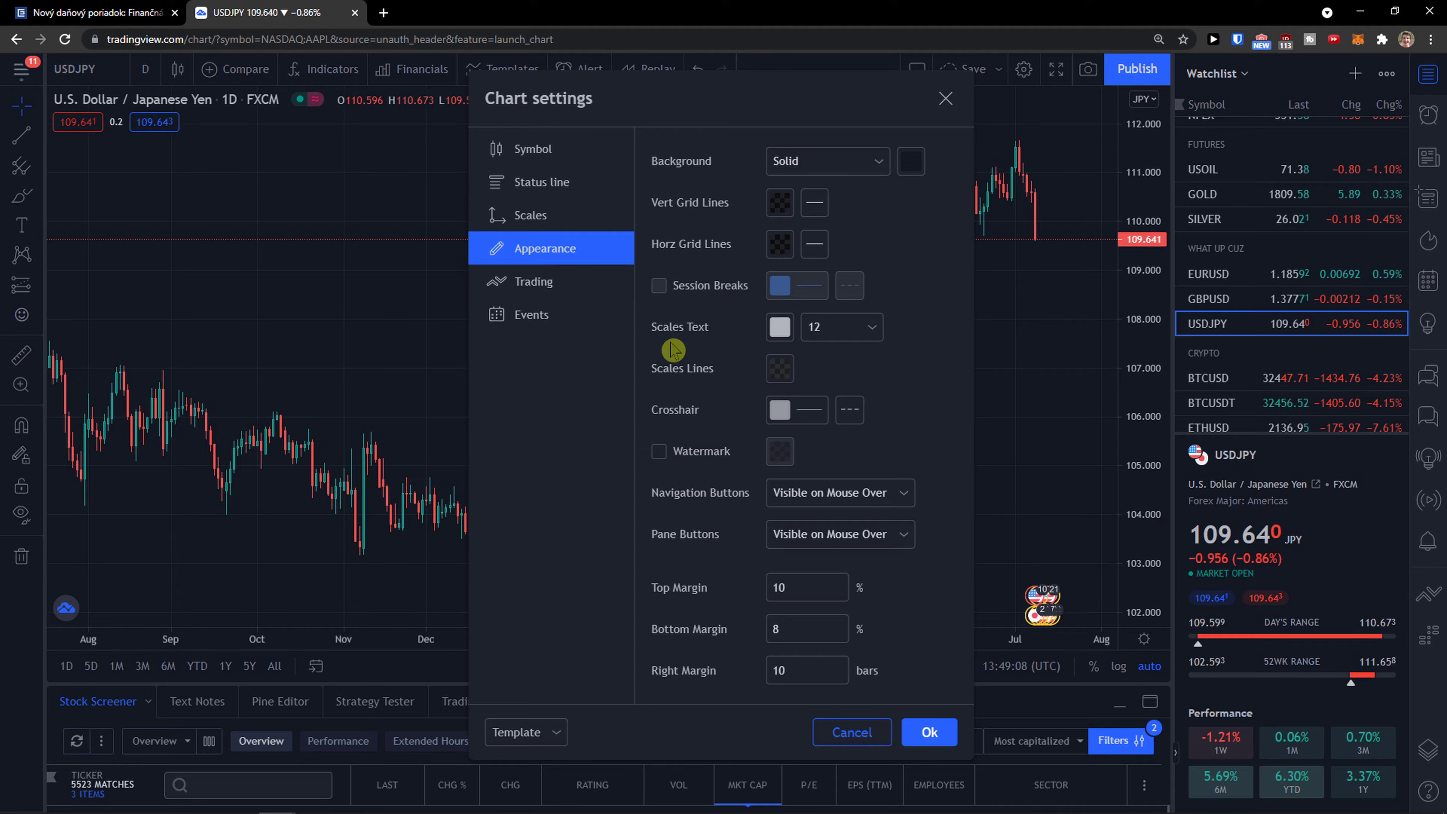